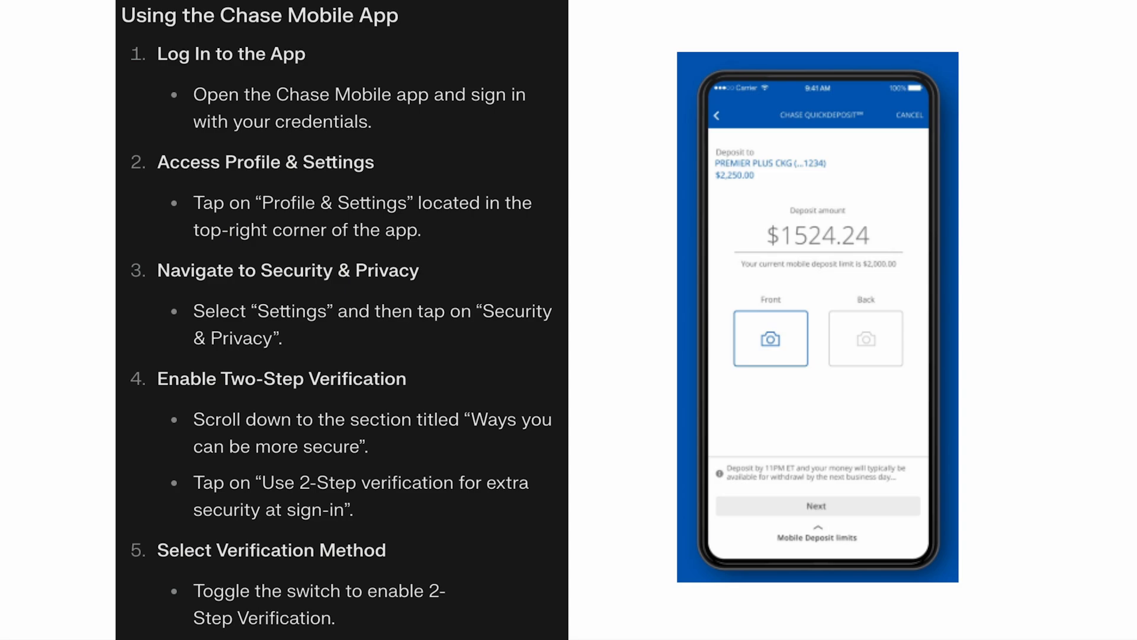
scroll(down, 3)
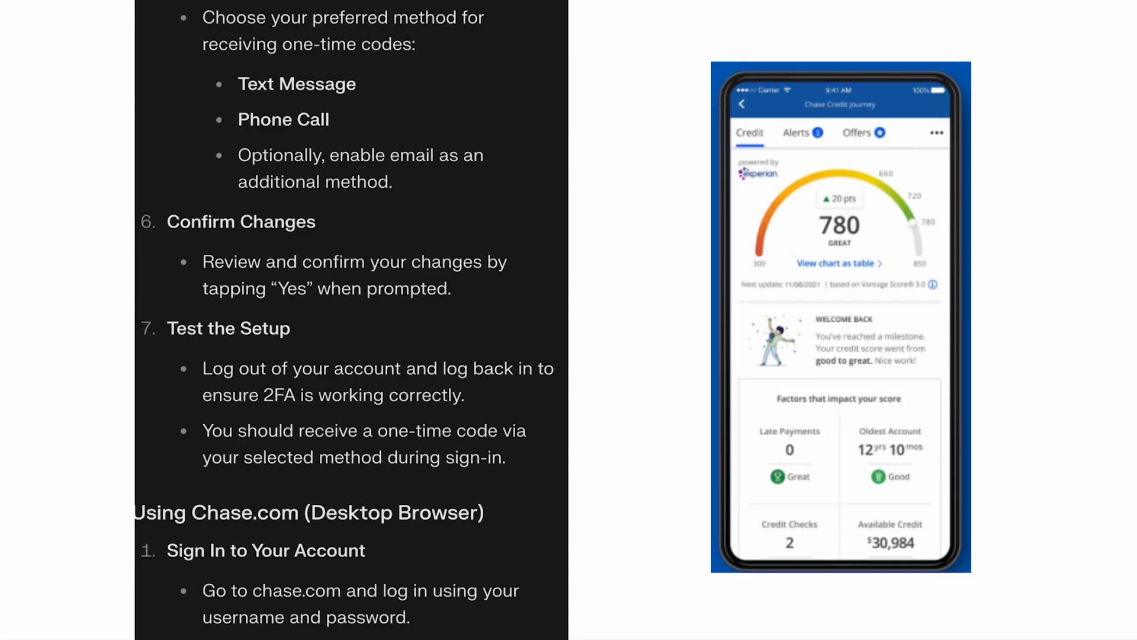